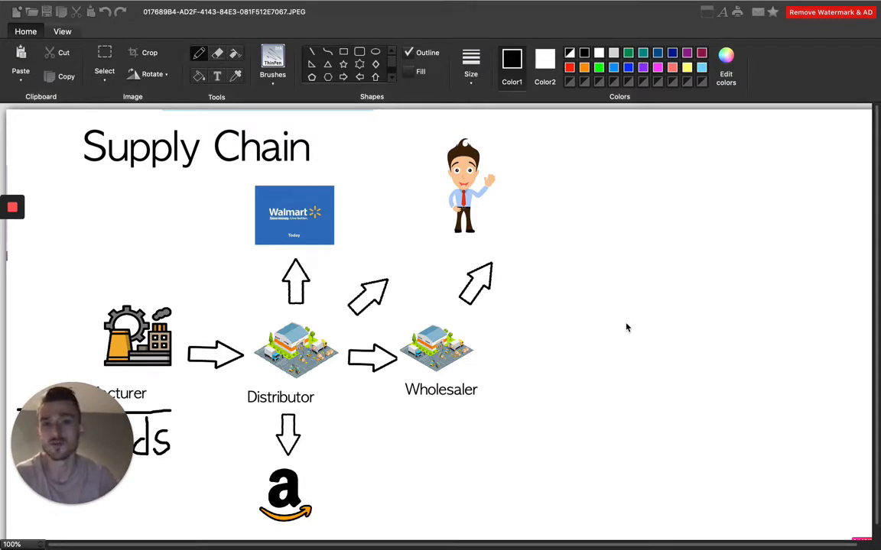
mouse_move(505, 304)
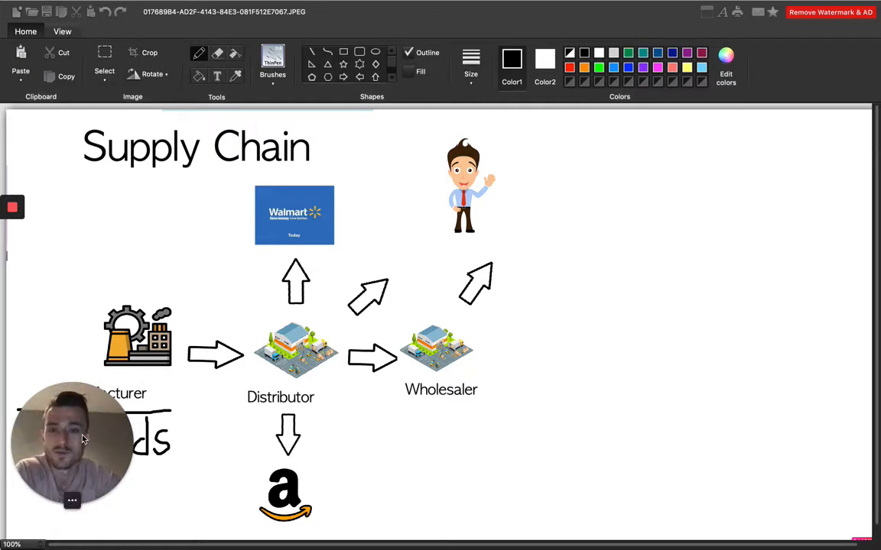
Drag the selected waving seller figure rightward past the Wholesaler's upward arrow.
drag(73, 444, 713, 443)
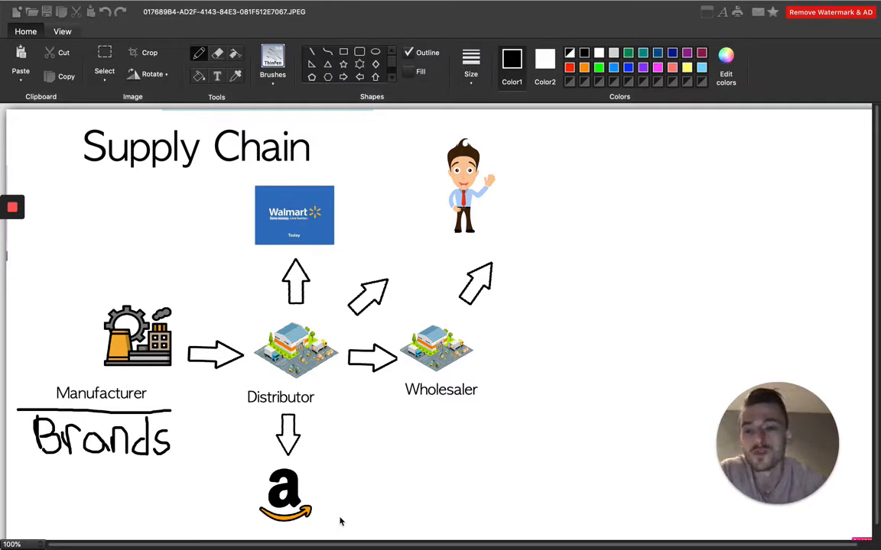
mouse_move(183, 470)
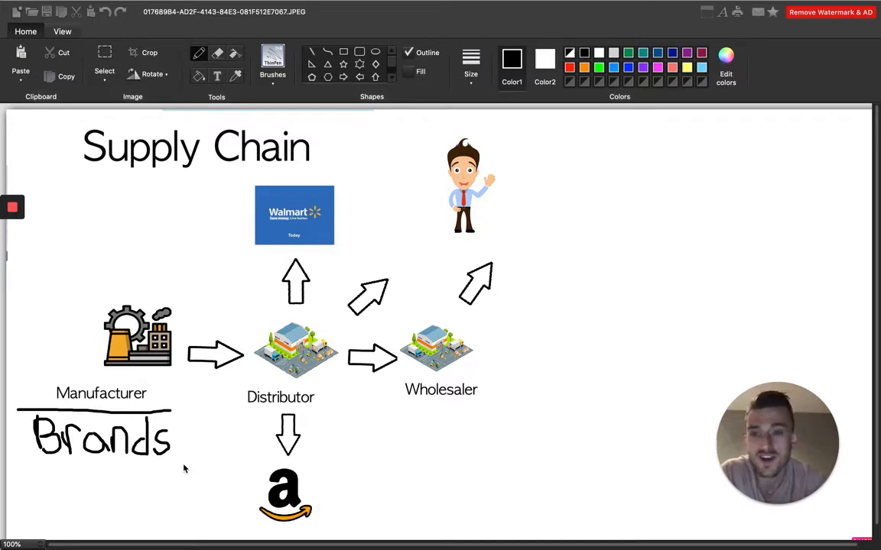
mouse_move(172, 310)
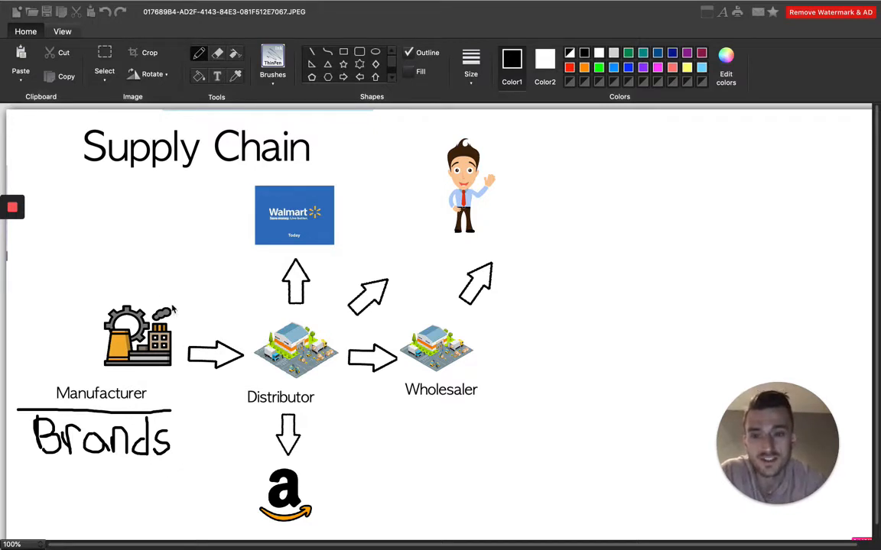
mouse_move(157, 390)
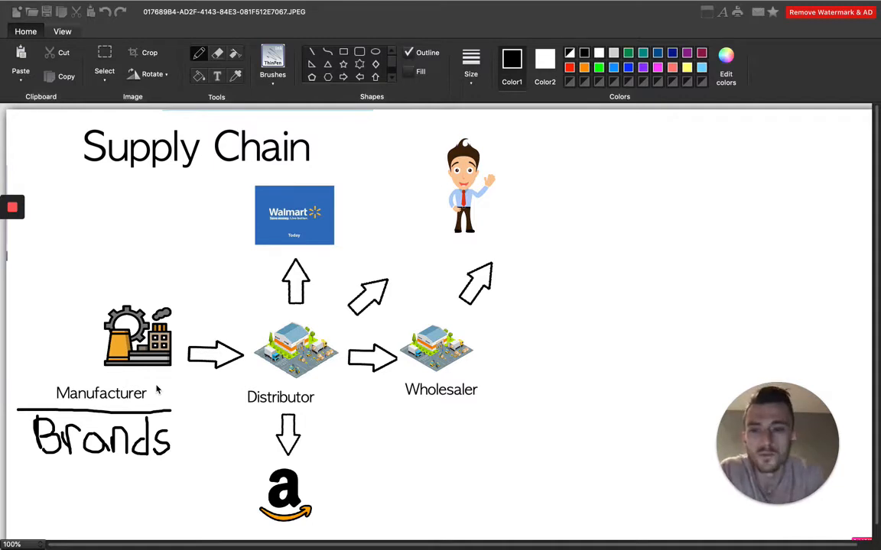
mouse_move(172, 353)
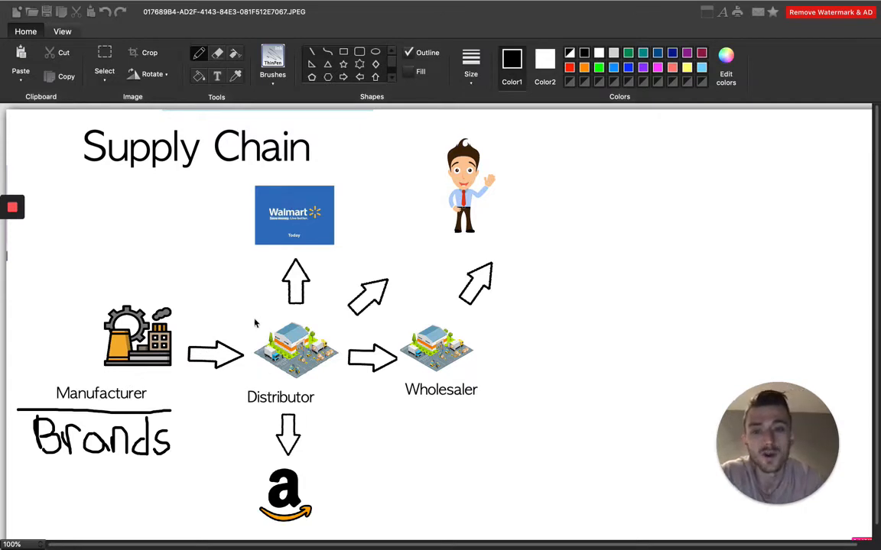
mouse_move(339, 334)
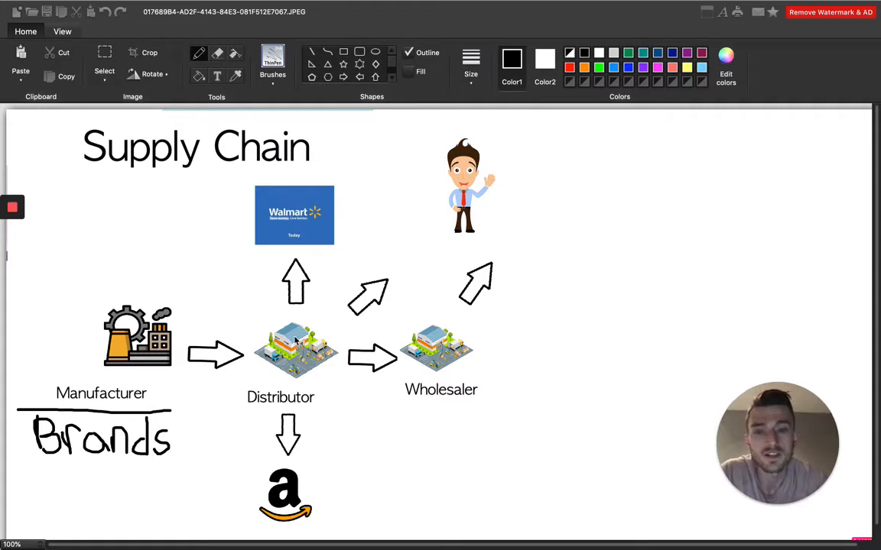
mouse_move(306, 364)
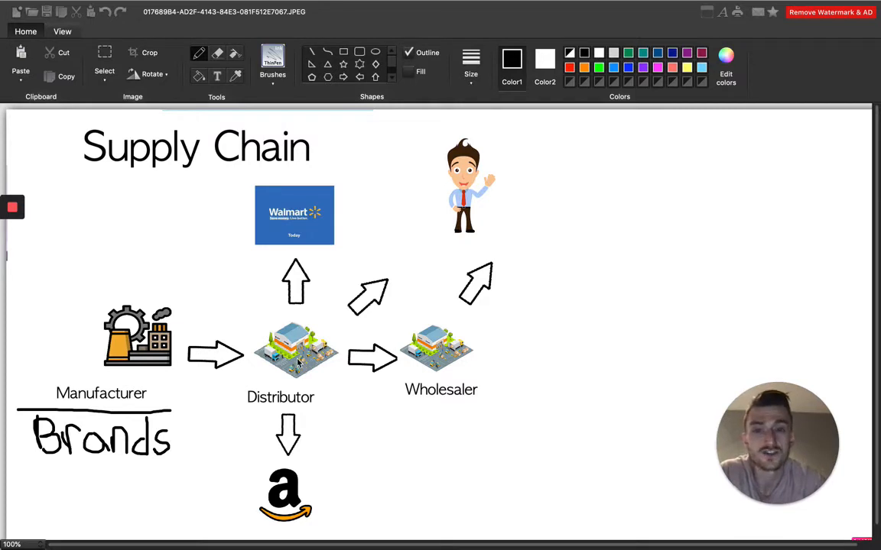
mouse_move(299, 283)
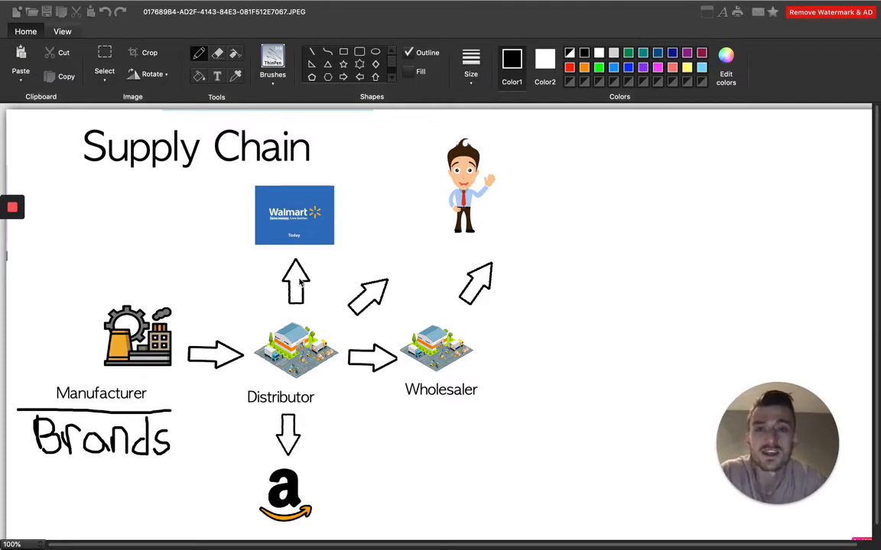
mouse_move(303, 192)
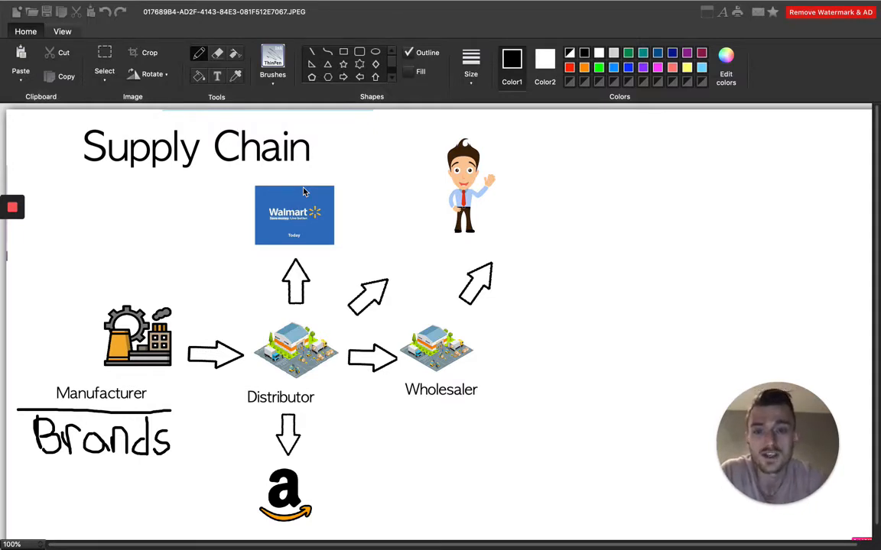
mouse_move(295, 382)
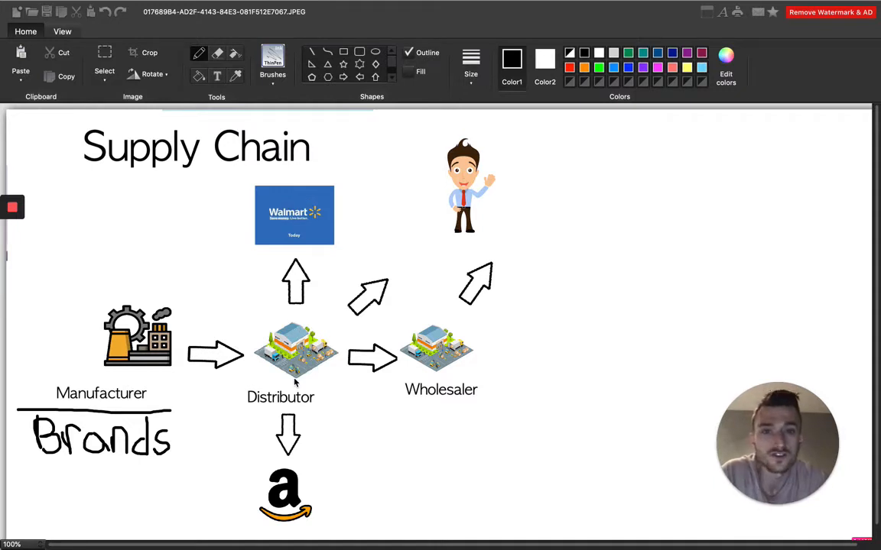
mouse_move(305, 363)
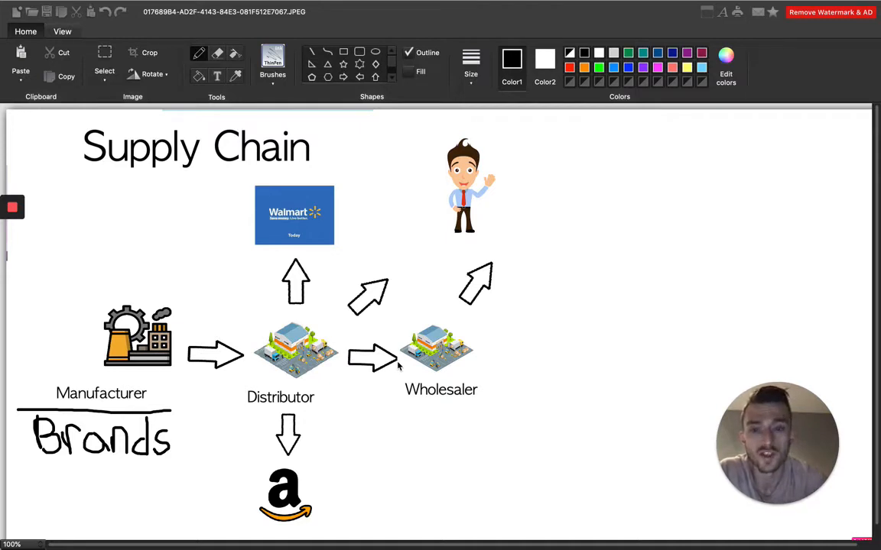
mouse_move(451, 410)
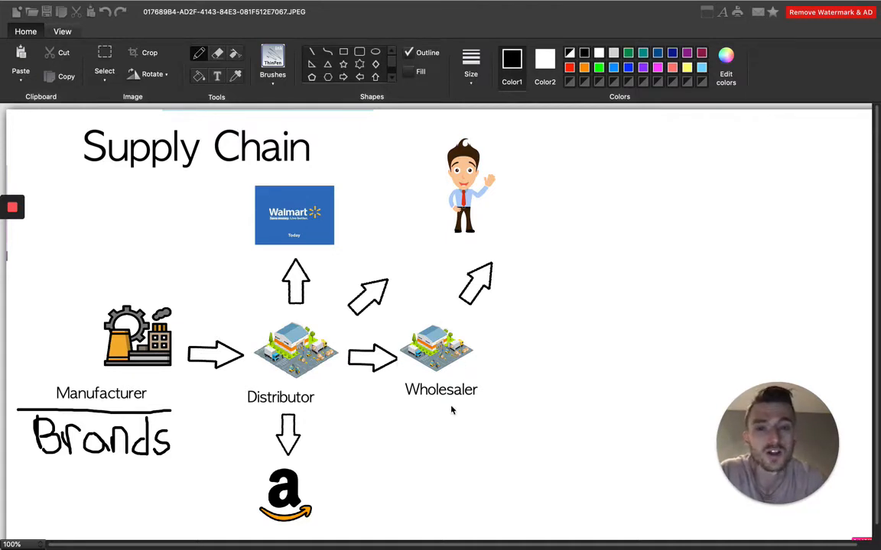
mouse_move(424, 349)
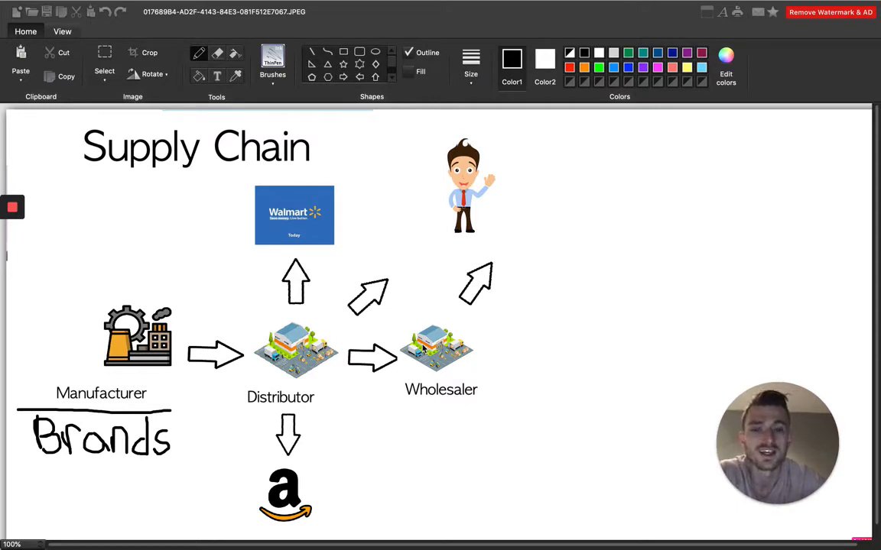
mouse_move(396, 342)
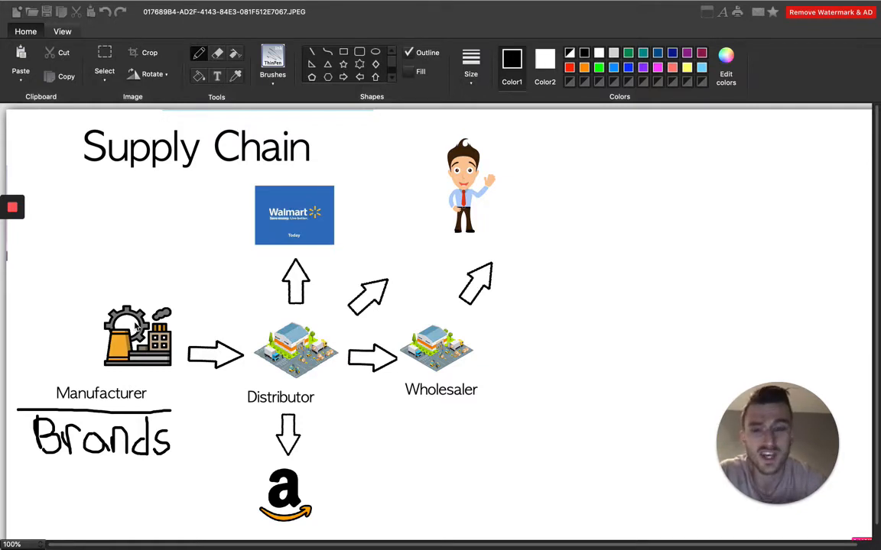
mouse_move(412, 324)
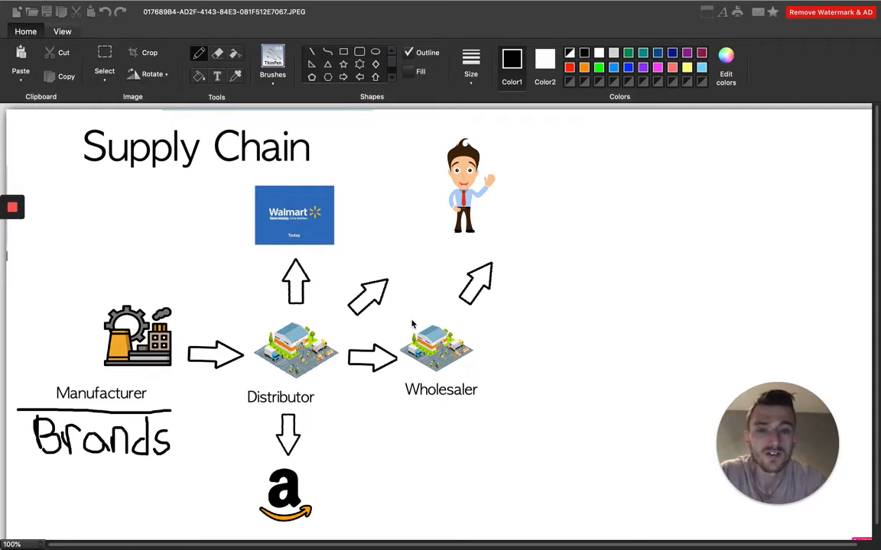
mouse_move(270, 388)
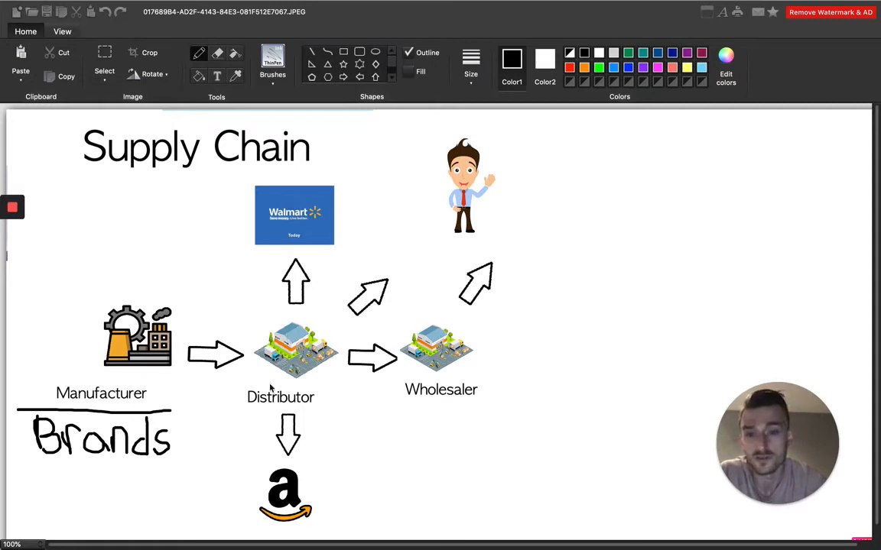
mouse_move(217, 321)
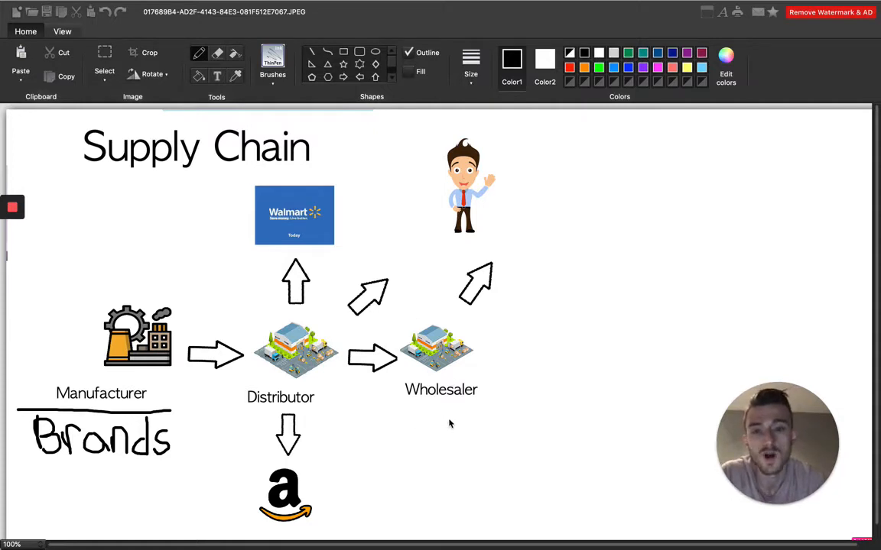
mouse_move(476, 322)
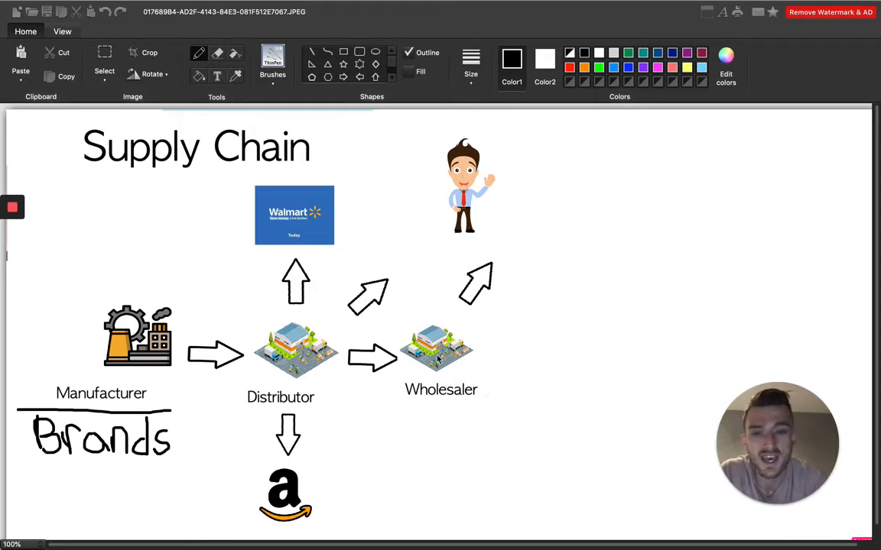
mouse_move(448, 194)
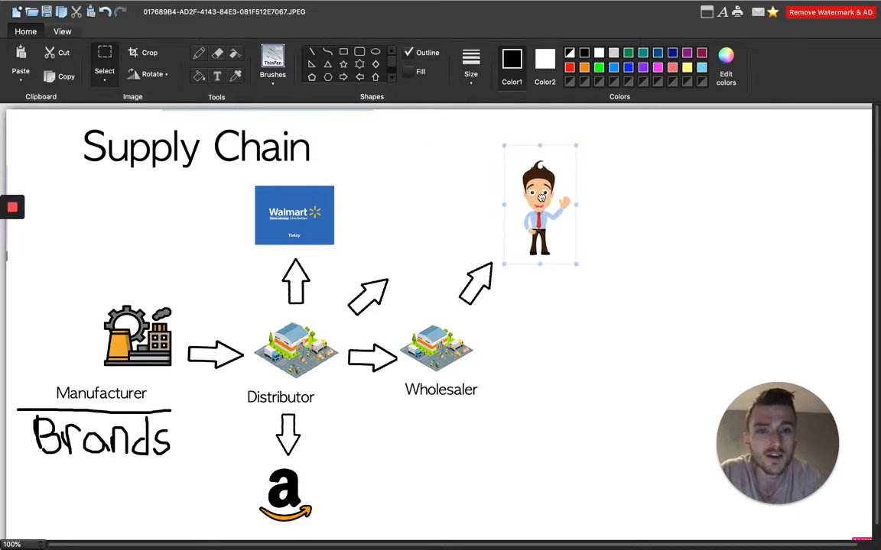
Lower the seller figure to stand beside the Wholesaler's diagonal arrow tip.
drag(541, 204, 547, 233)
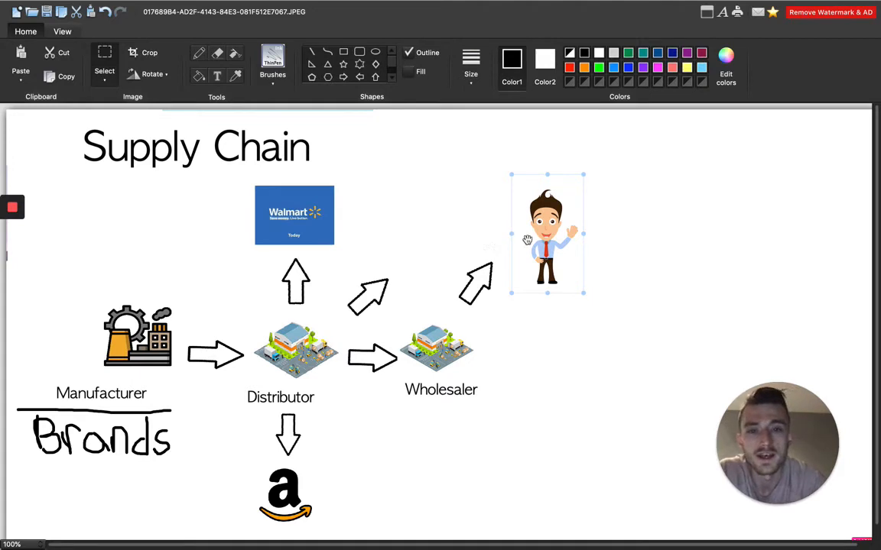
Move the seller figure left onto the Distributor's diagonal arrow, between Walmart and the Wholesaler's arrow.
drag(547, 234, 425, 202)
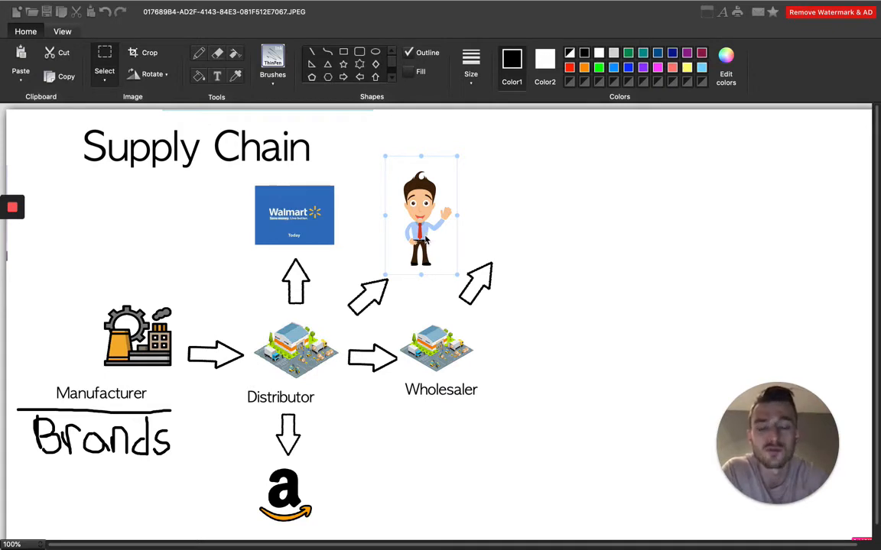
mouse_move(403, 222)
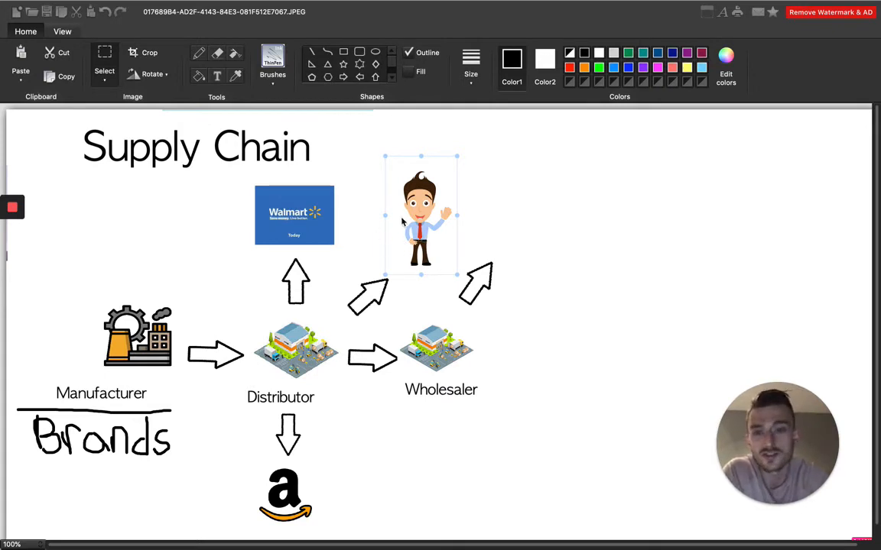